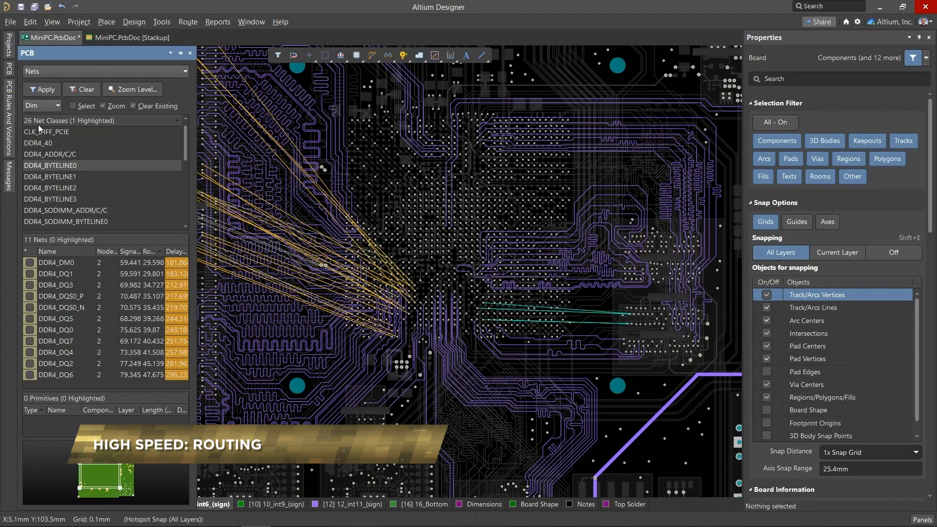
Step: Dismiss the net panel to view the routed DDR4 traces and bring up the Design commands
left_click(50, 177)
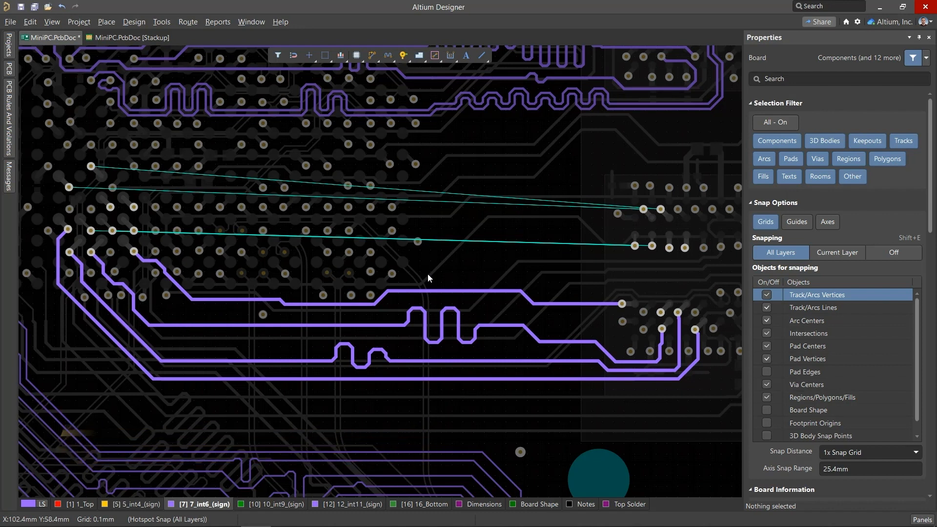
mouse_move(189, 86)
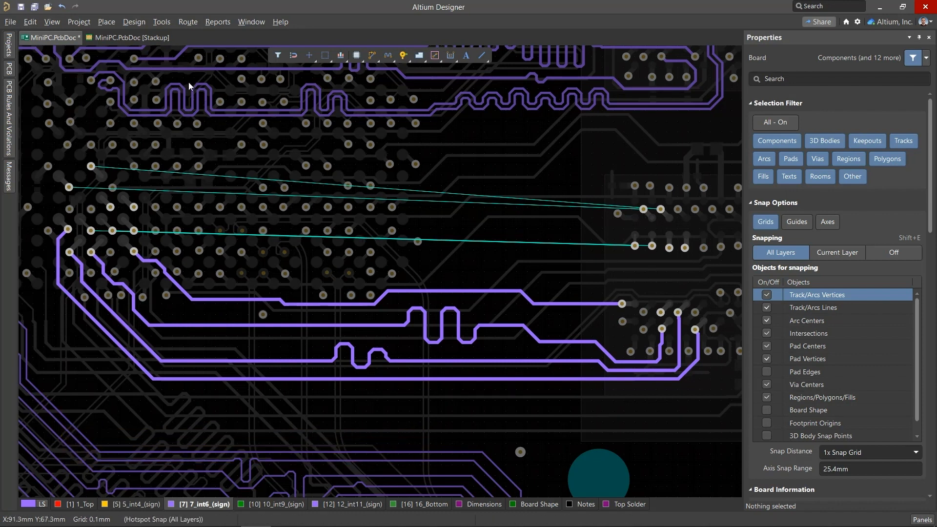
left_click(134, 21)
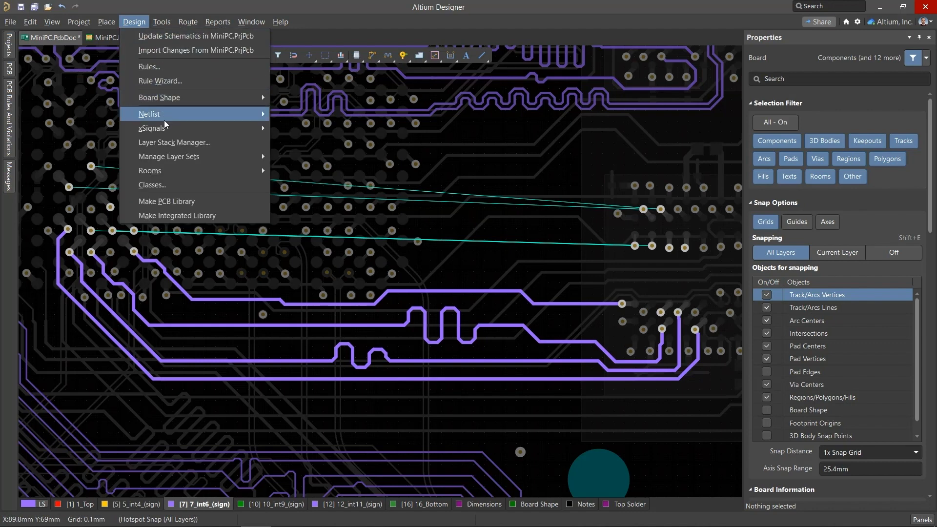
Step: Review in the Layer Stack Manager the D80 and S40 impedance-profile trace widths on layer 7_int6
left_click(174, 142)
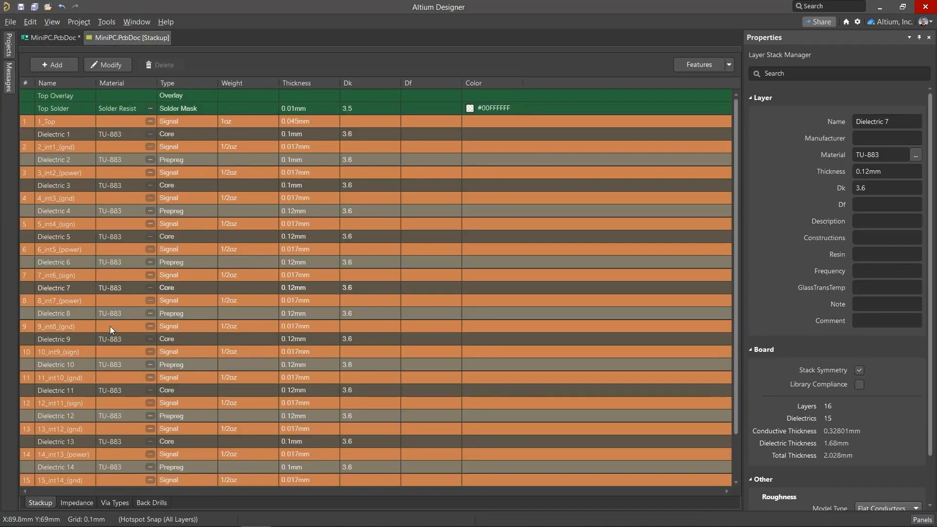
left_click(76, 503)
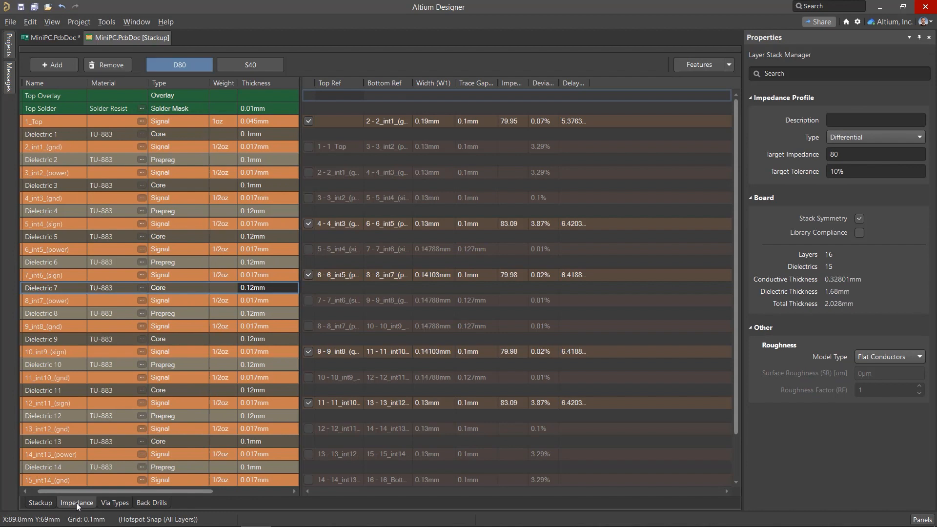
mouse_move(130, 394)
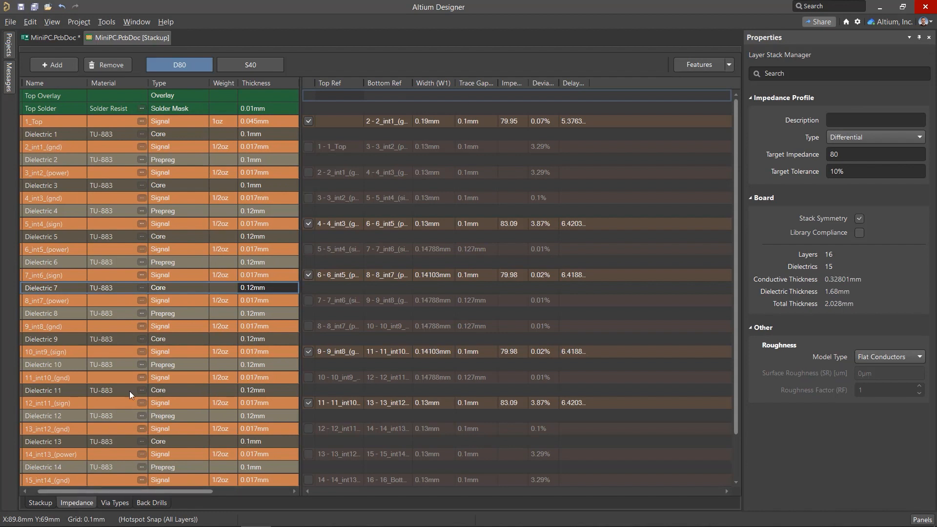
mouse_move(723, 187)
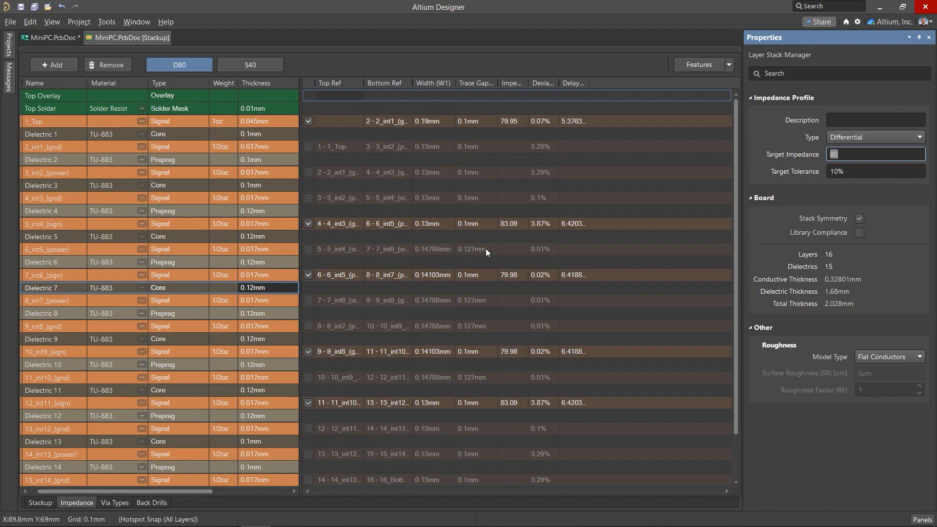
left_click(338, 275)
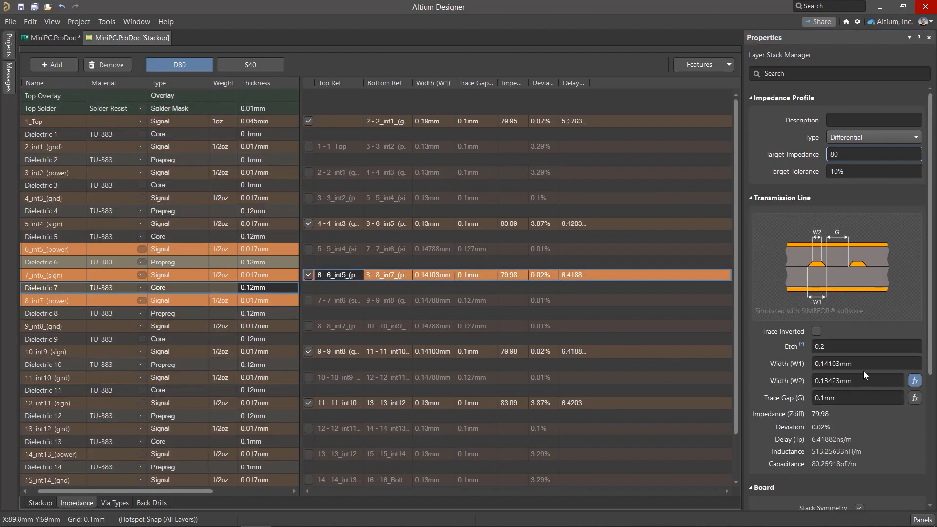
left_click(250, 64)
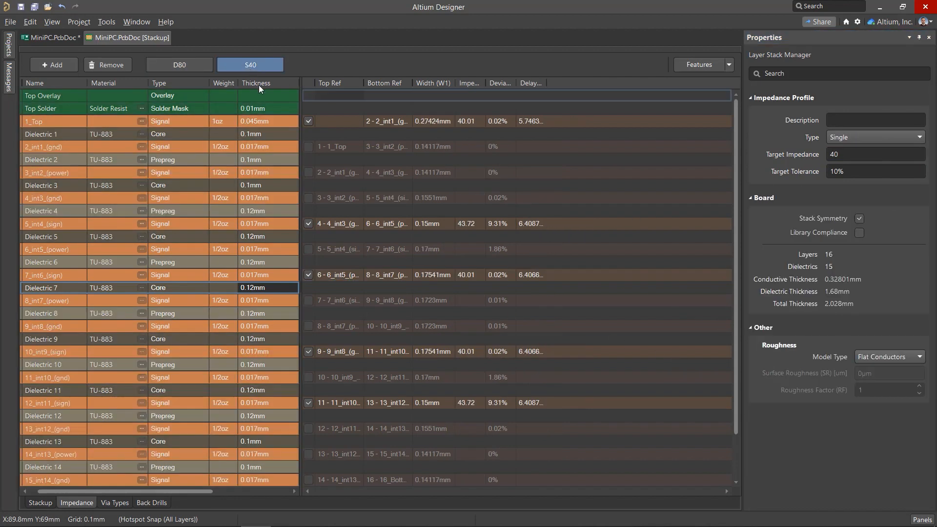
left_click(338, 274)
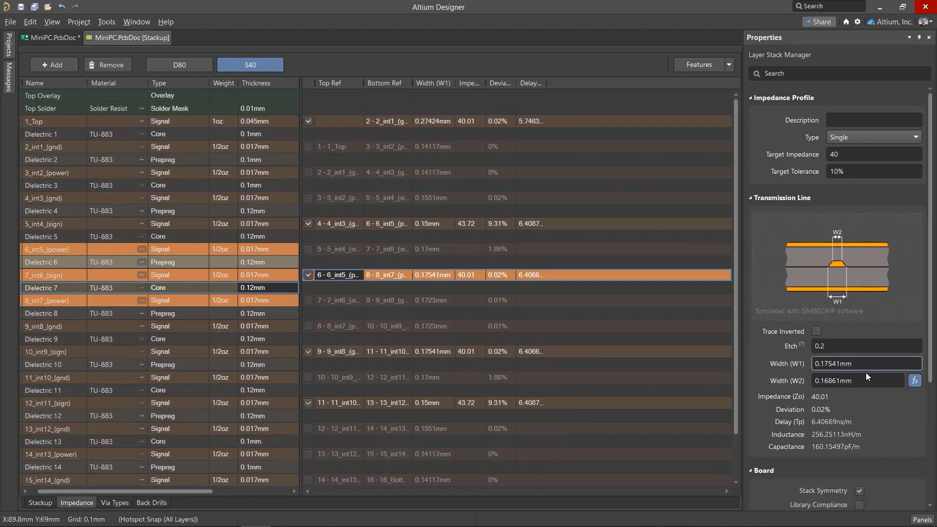
left_click(49, 38)
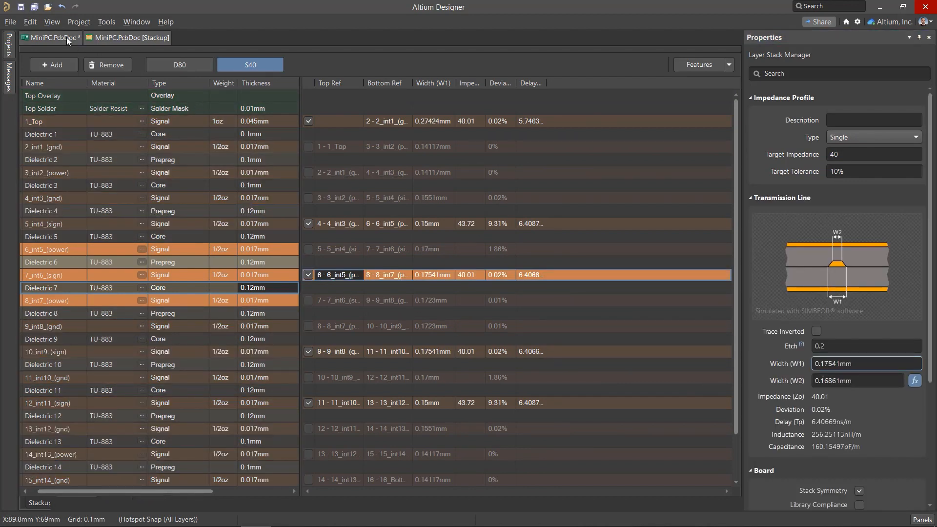
Step: Base the Widht_DDR4_40 width rule on the S40 impedance profile
left_click(134, 22)
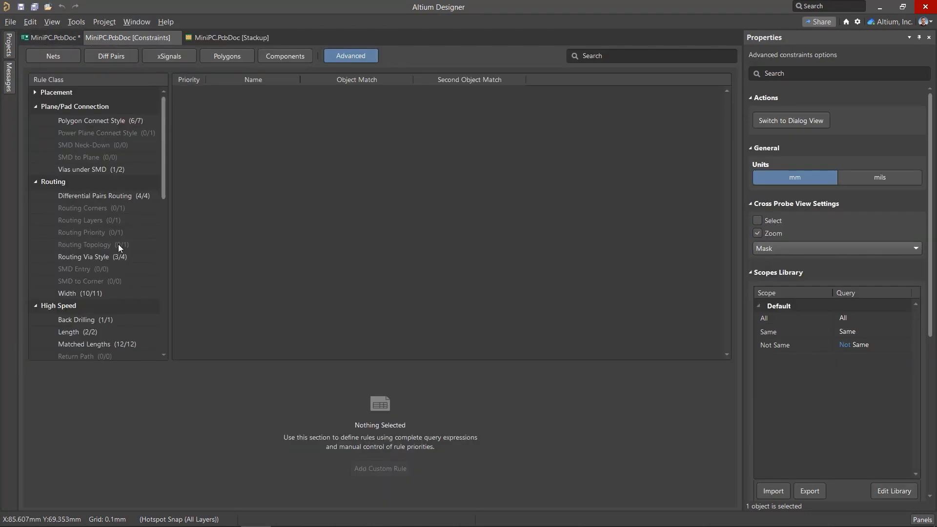
left_click(67, 293)
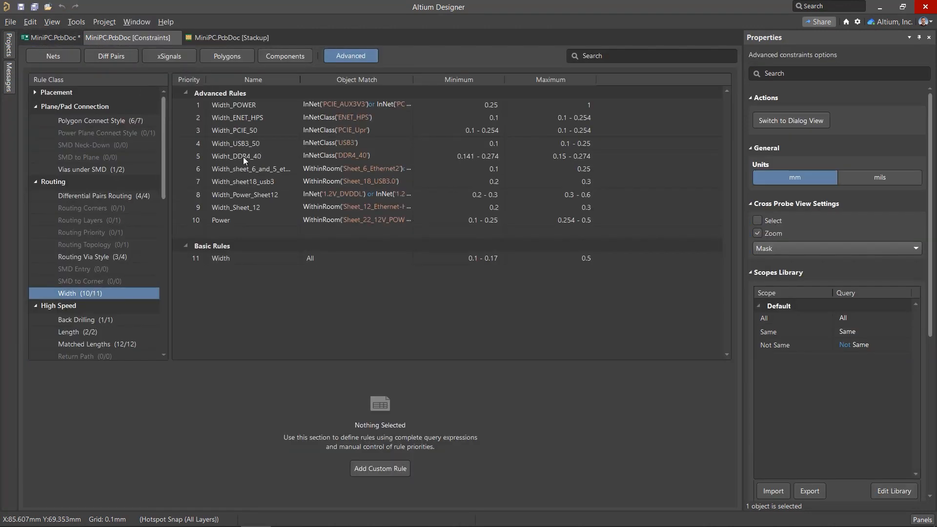
left_click(250, 156)
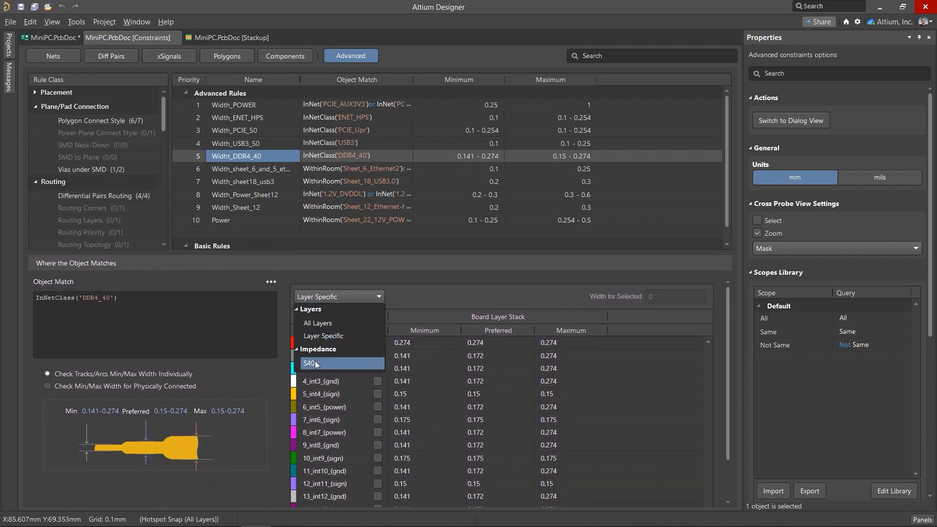
left_click(342, 363)
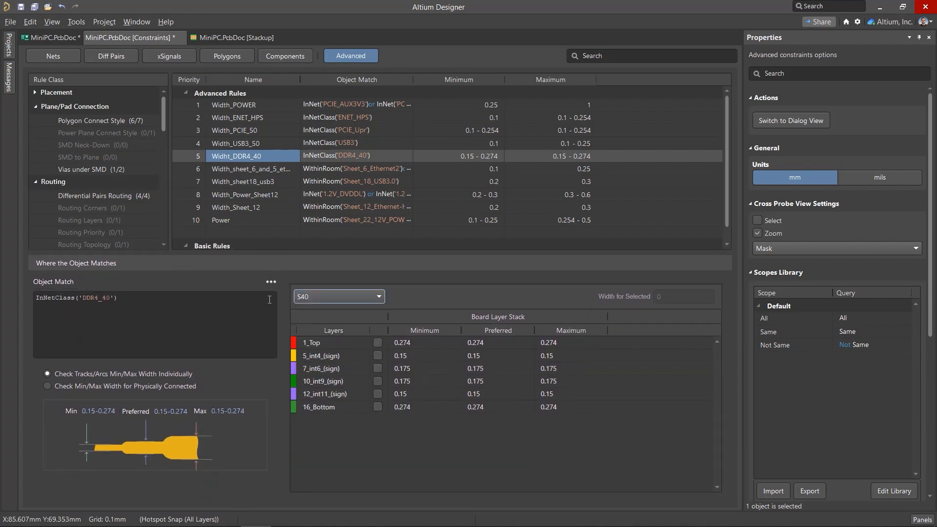
Step: Base the DiffPairsRouting_DDR4_80 differential-pair rule on the D80 profile
left_click(94, 195)
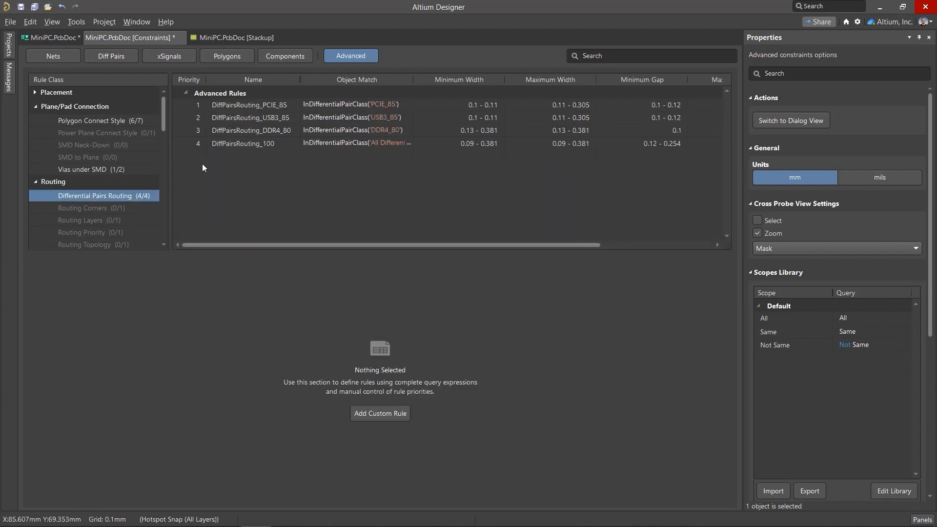
left_click(251, 129)
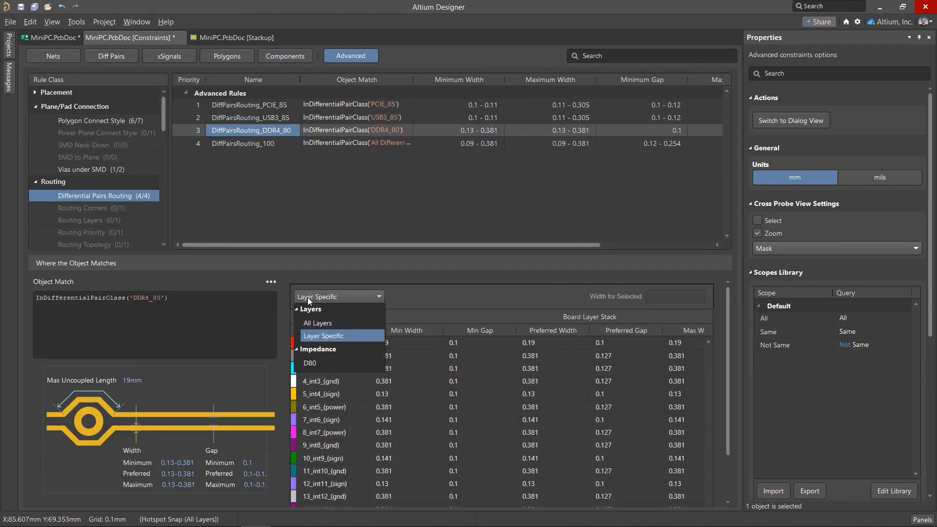
left_click(310, 363)
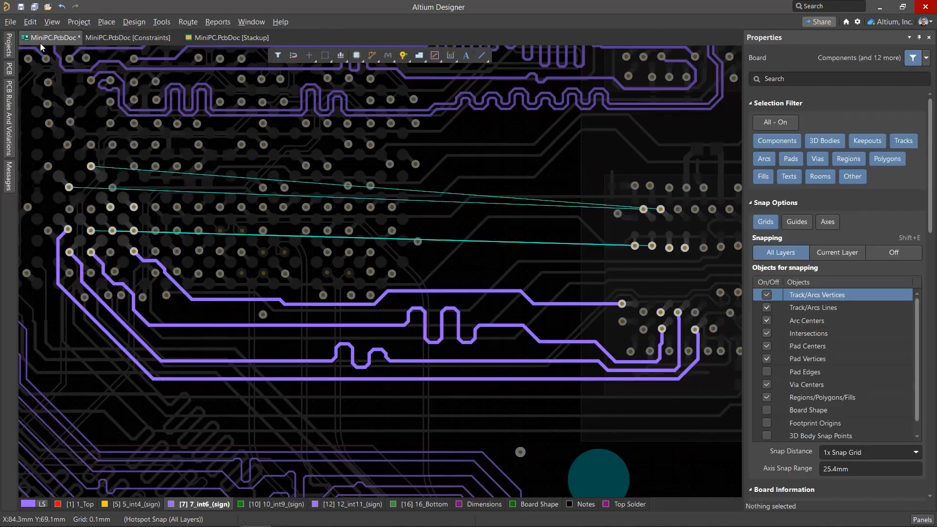
Step: Start an interactive route from the pad of the unrouted DDR4 net on layer 7_int6 at 0.175 mm width
left_click(89, 166)
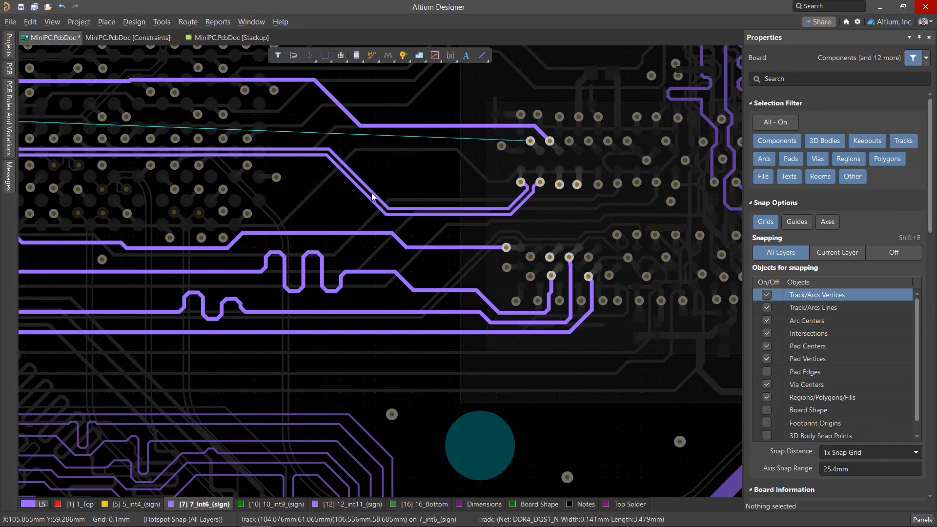
left_click(358, 179)
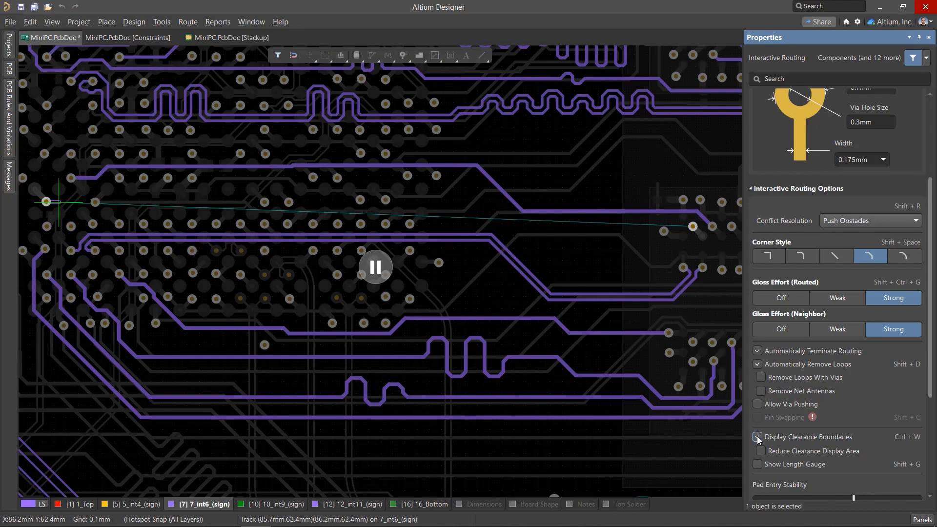
Step: Enable display of clearance boundaries while routing
left_click(758, 437)
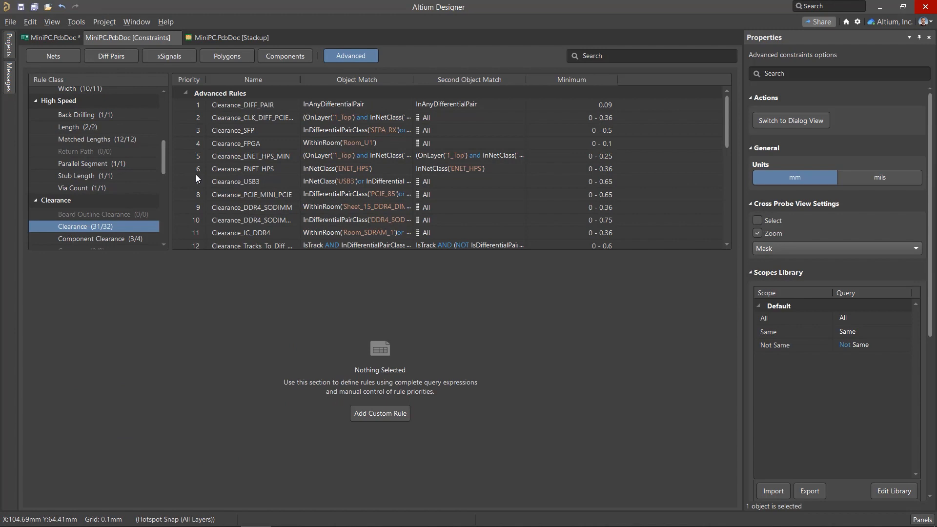
Step: Check the 0.36 mm track-to-track value of Clearance_DDR4_SODIMM_BYTELINE1 and return to the stackup document
scroll("down", 3)
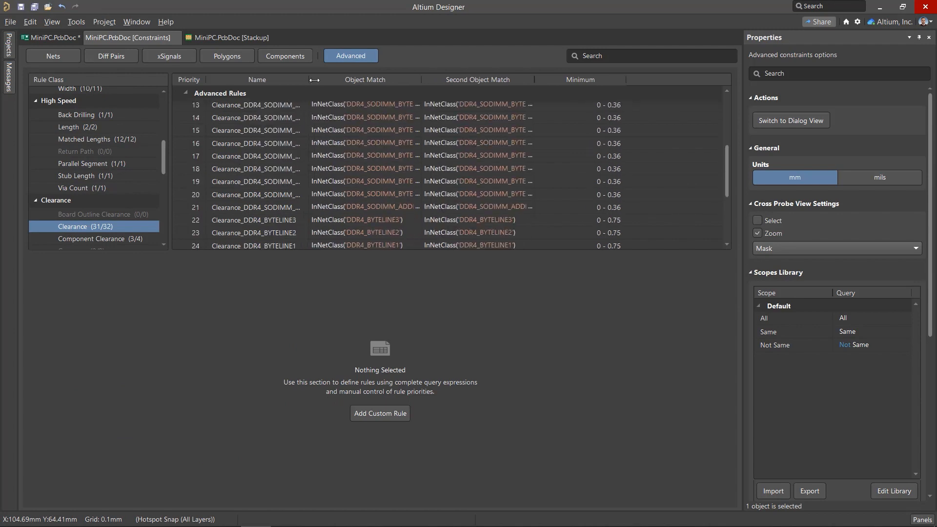
left_click(269, 118)
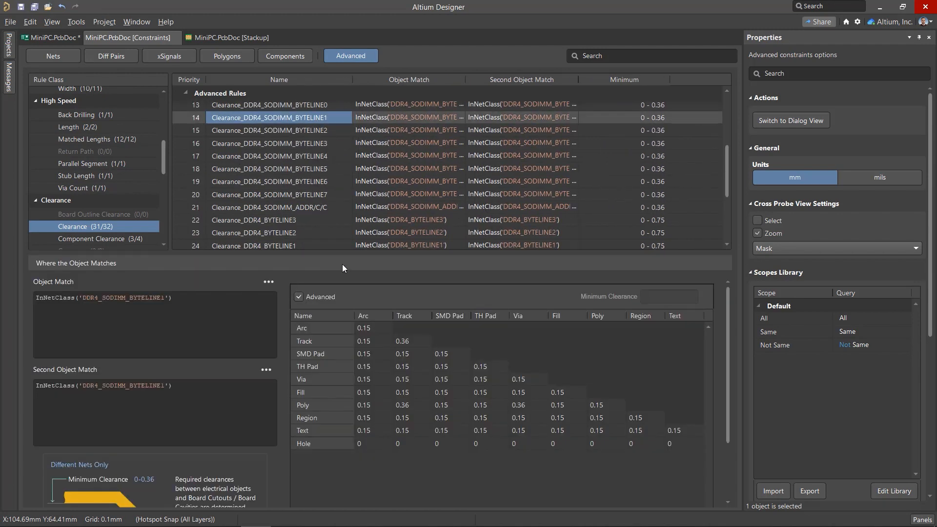
left_click(402, 341)
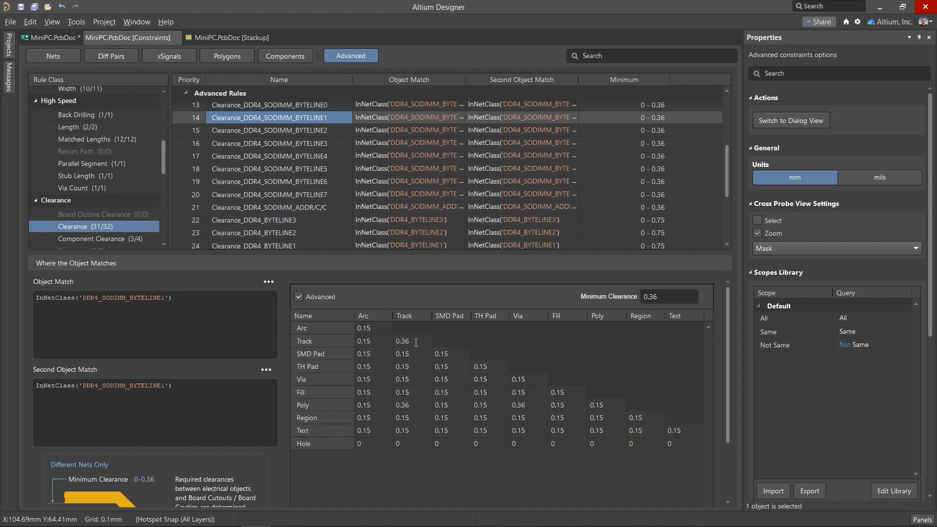
left_click(231, 37)
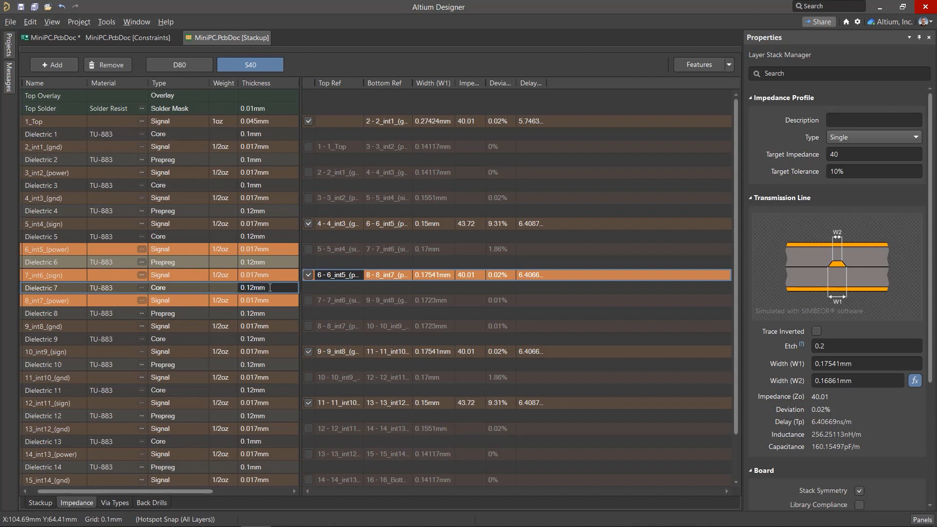
Step: Select the Dielectric 6 thickness cell, then return to the MiniPC.PcbDoc layout
left_click(268, 262)
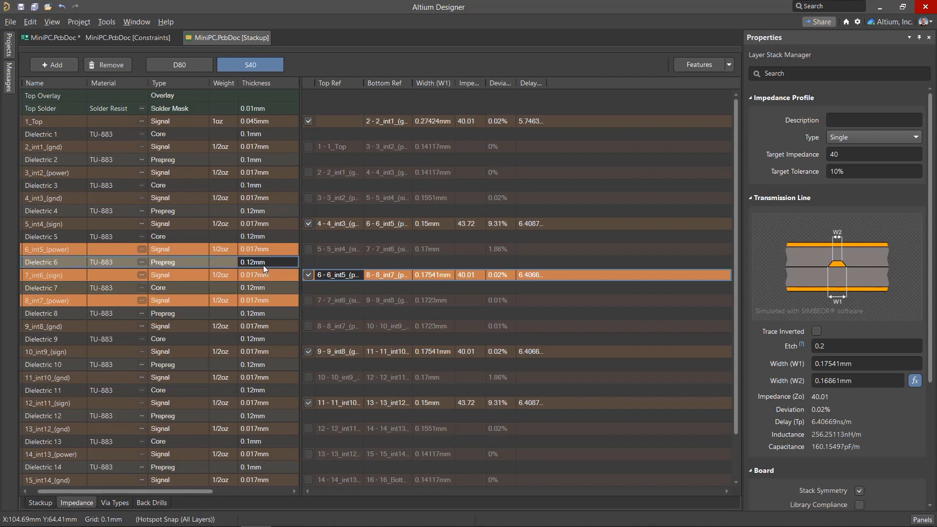
mouse_move(166, 88)
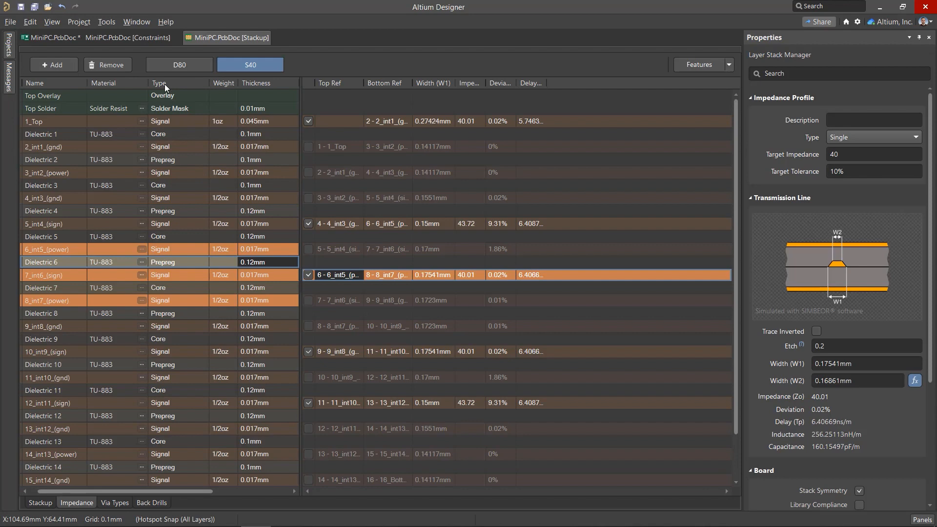
left_click(126, 37)
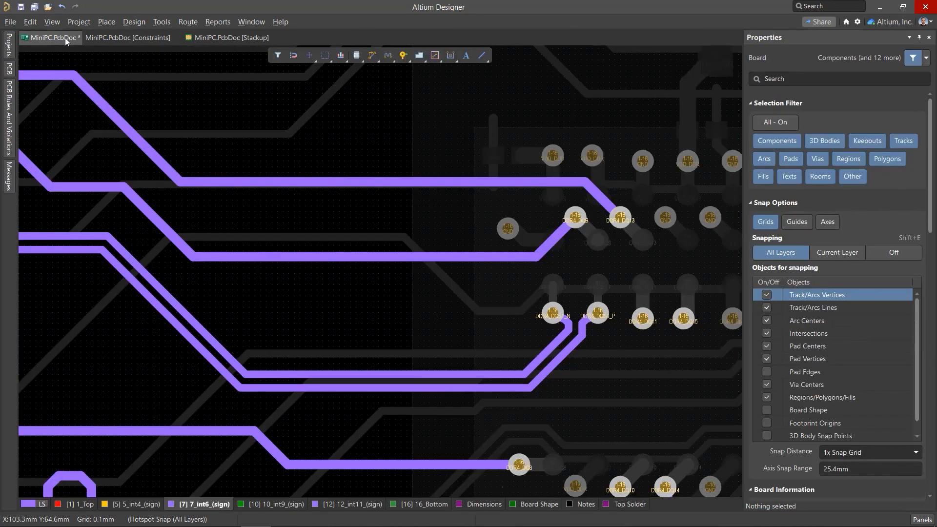
Step: Inspect the Room_SDRAM_1 room definition on 1_Top and close it
left_click(387, 55)
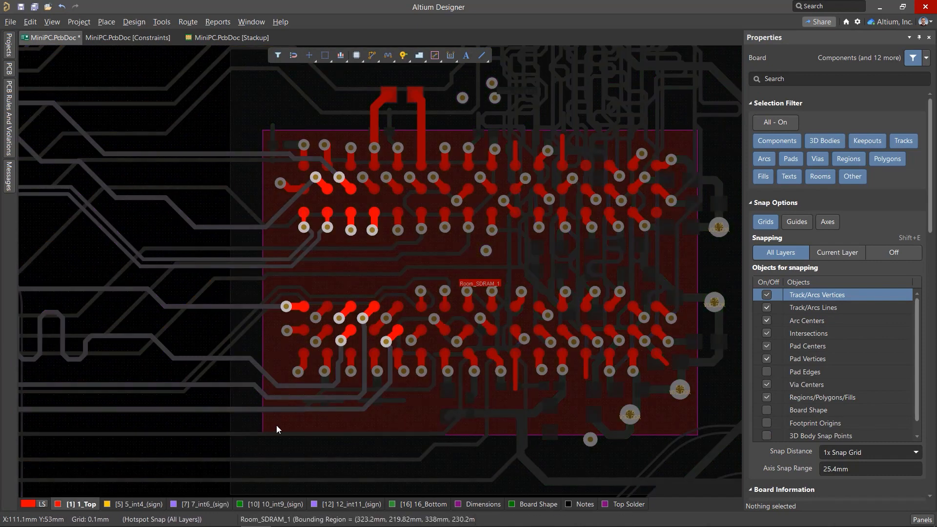
double_click(479, 283)
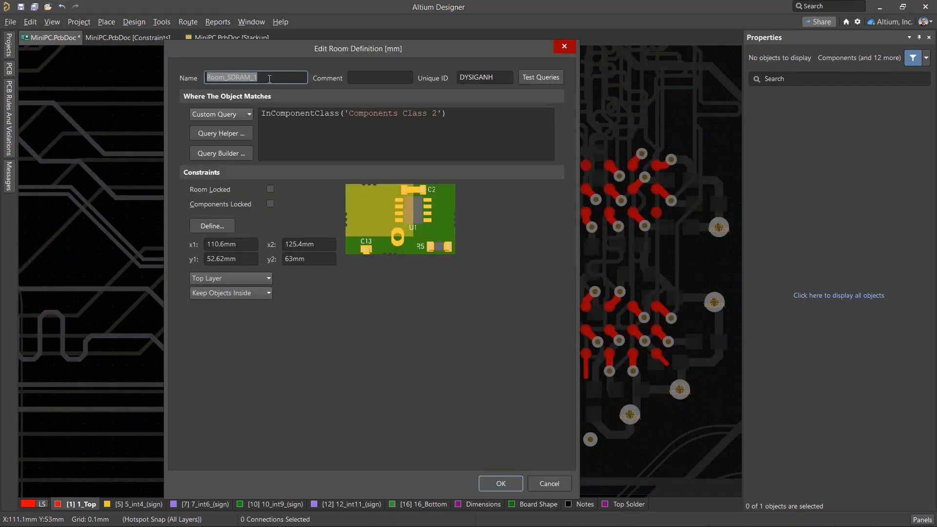
left_click(133, 21)
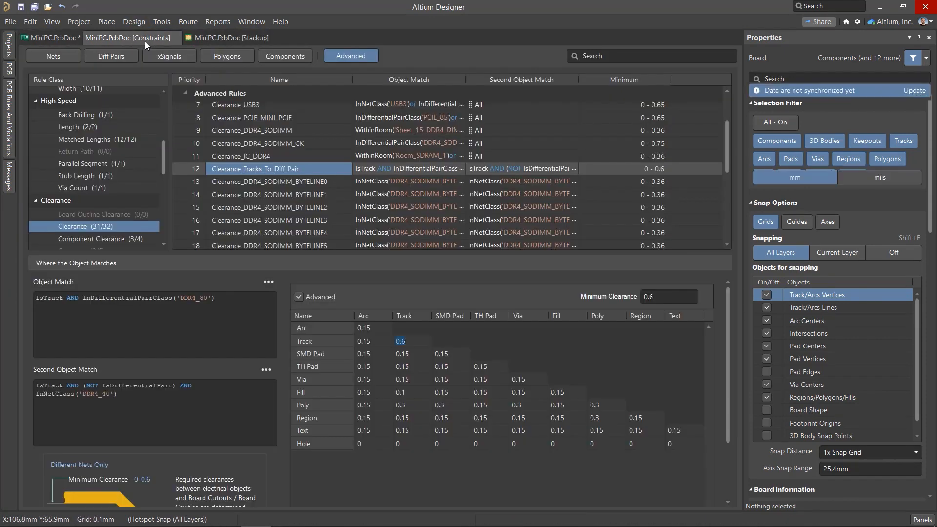
Step: Inspect the Clearance_IC_DDR4 rule and its WithinRoom query covering both SDRAM rooms
left_click(269, 156)
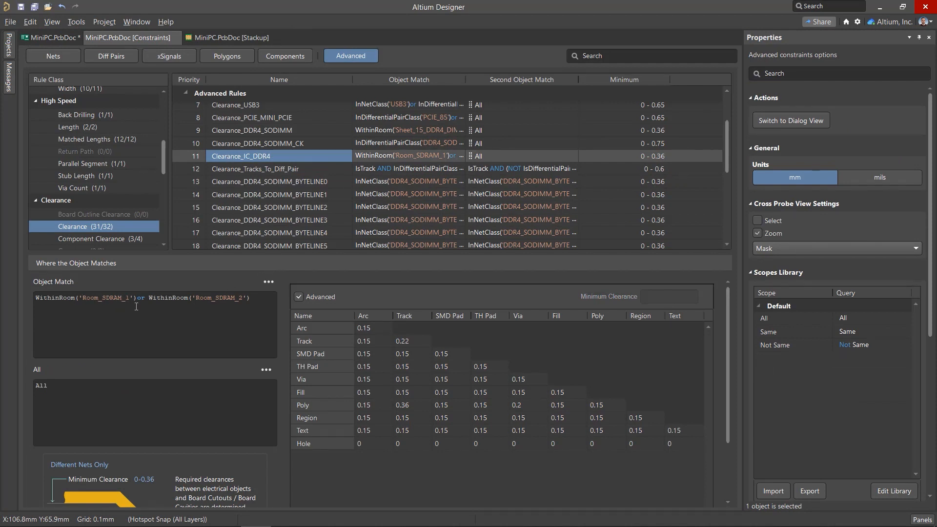
left_click(402, 341)
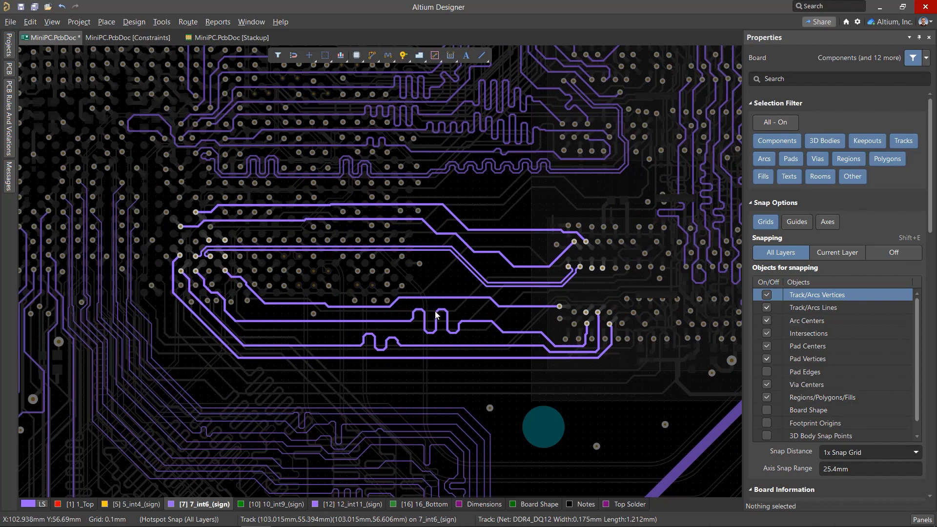
Step: Reopen the stackup document to thin Dielectrics 6 and 7 to 0.1 mm
left_click(231, 37)
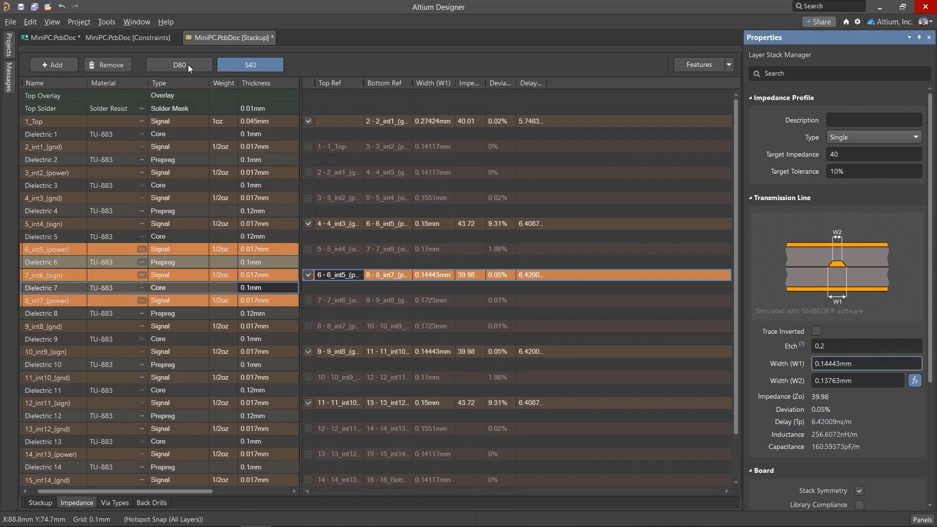
Step: Review the D80 profile's recalculated 0.12162 mm width, then confirm a DDR4_DQ9 track on 7_int6 still measures 0.175 mm
left_click(179, 64)
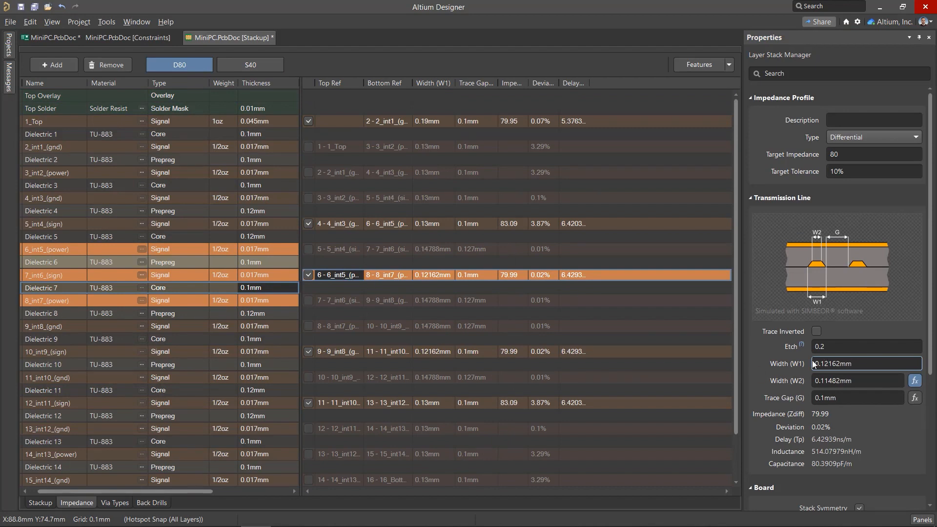
left_click(51, 38)
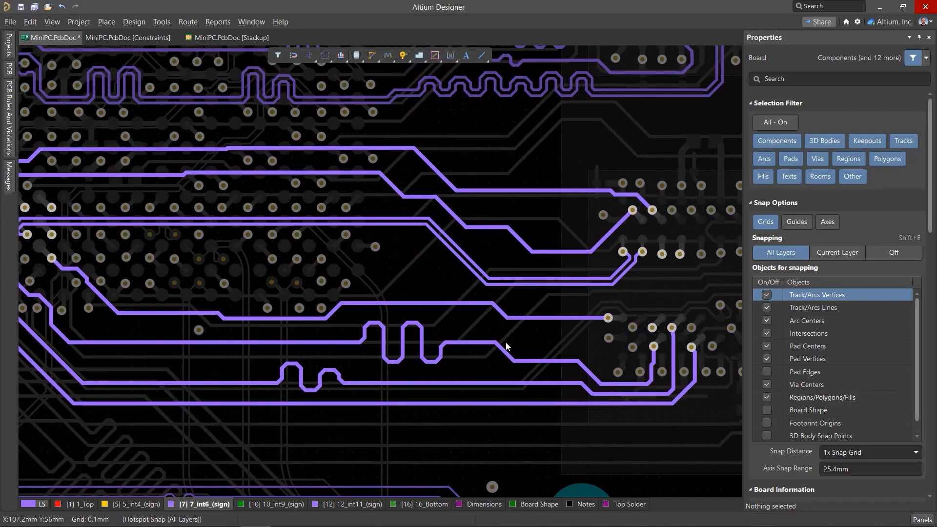
left_click(518, 239)
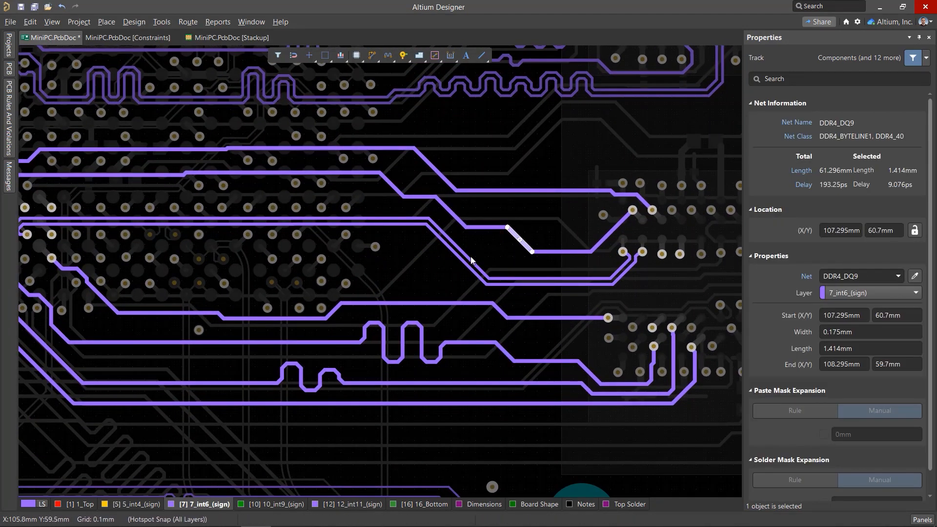